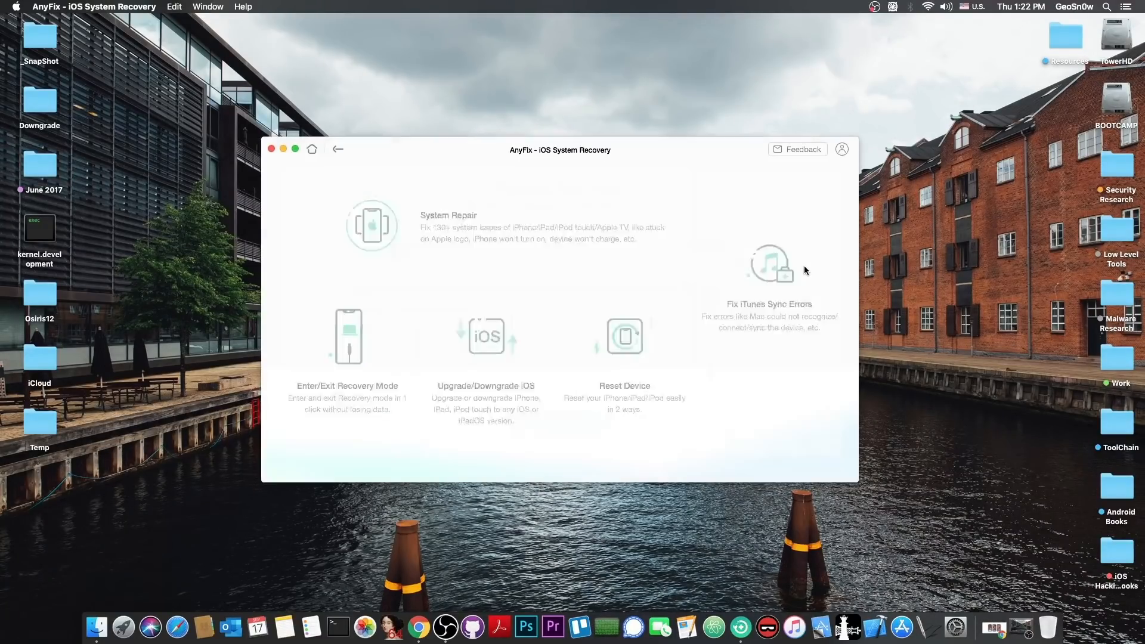
- Browse the iTunes sync error repair pages, then switch to Min(Spark) Zheng's iOS 14 GM tweet
click(769, 263)
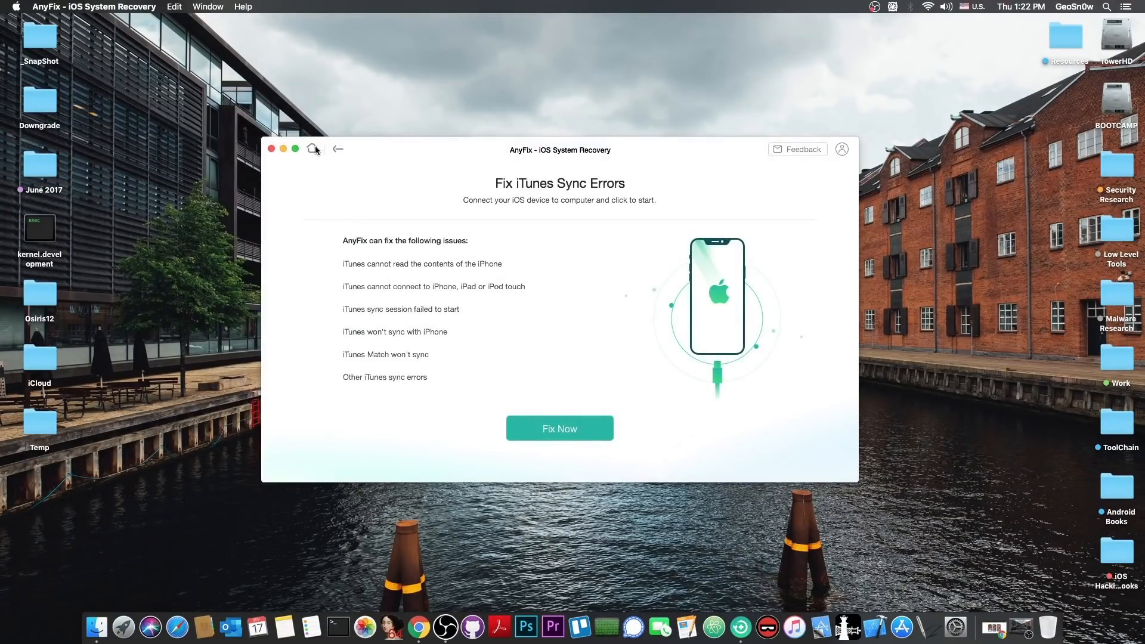
click(338, 149)
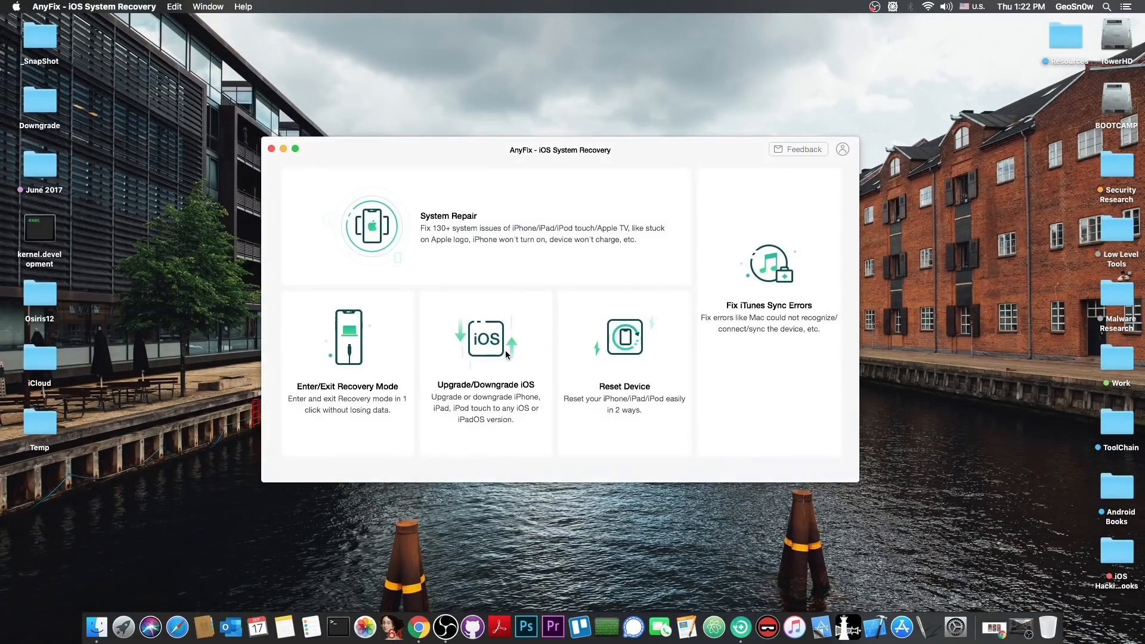
click(485, 344)
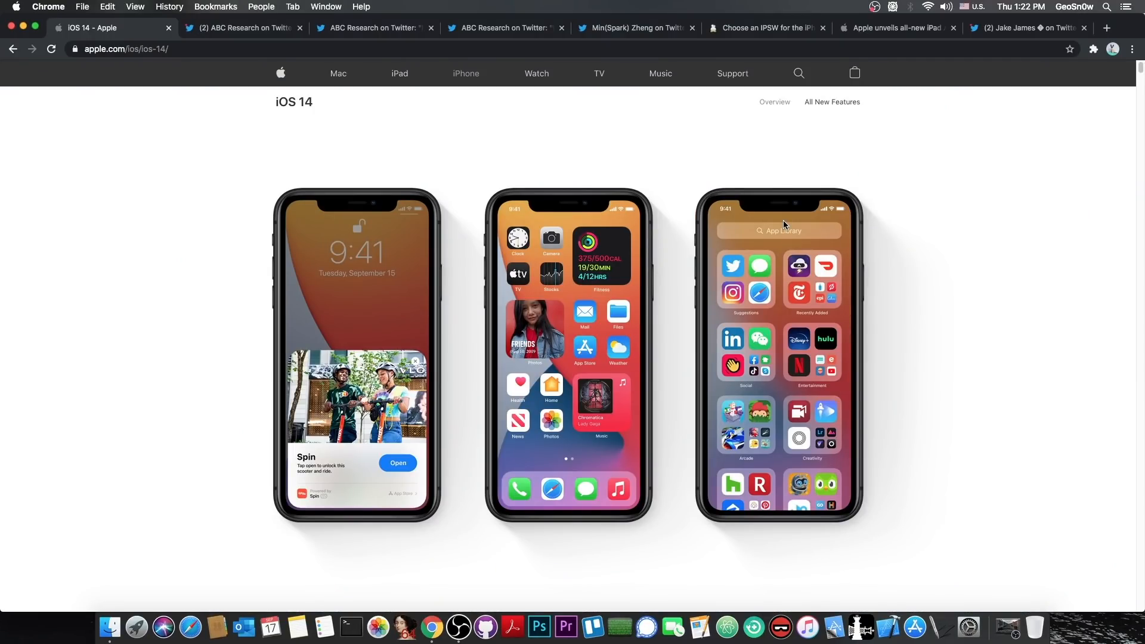
scroll(down, 3)
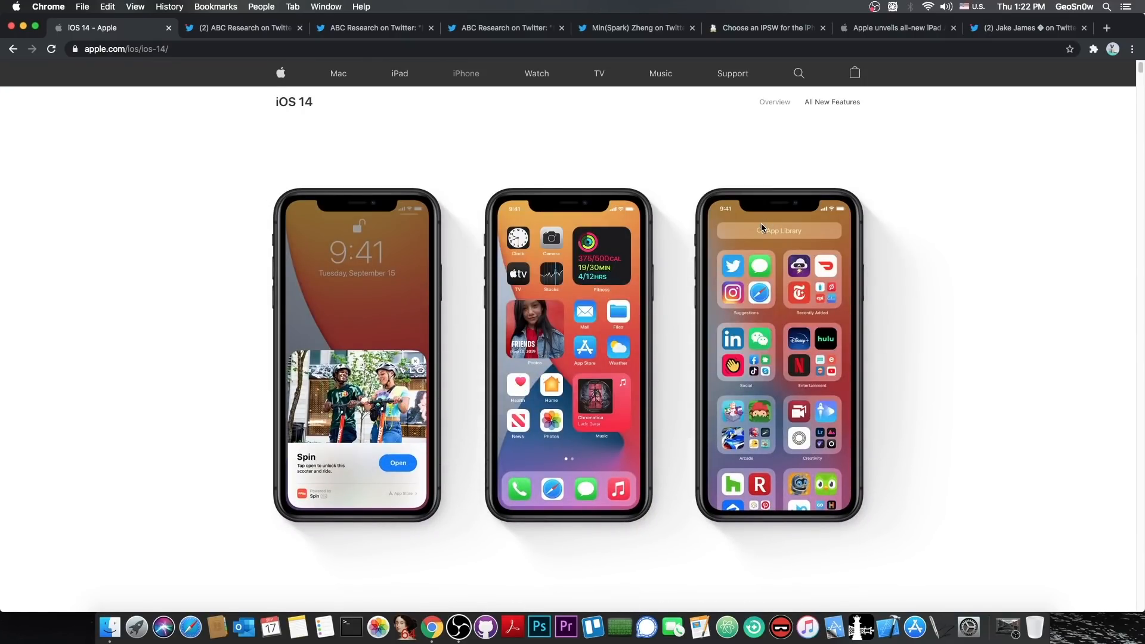
mouse_move(728, 205)
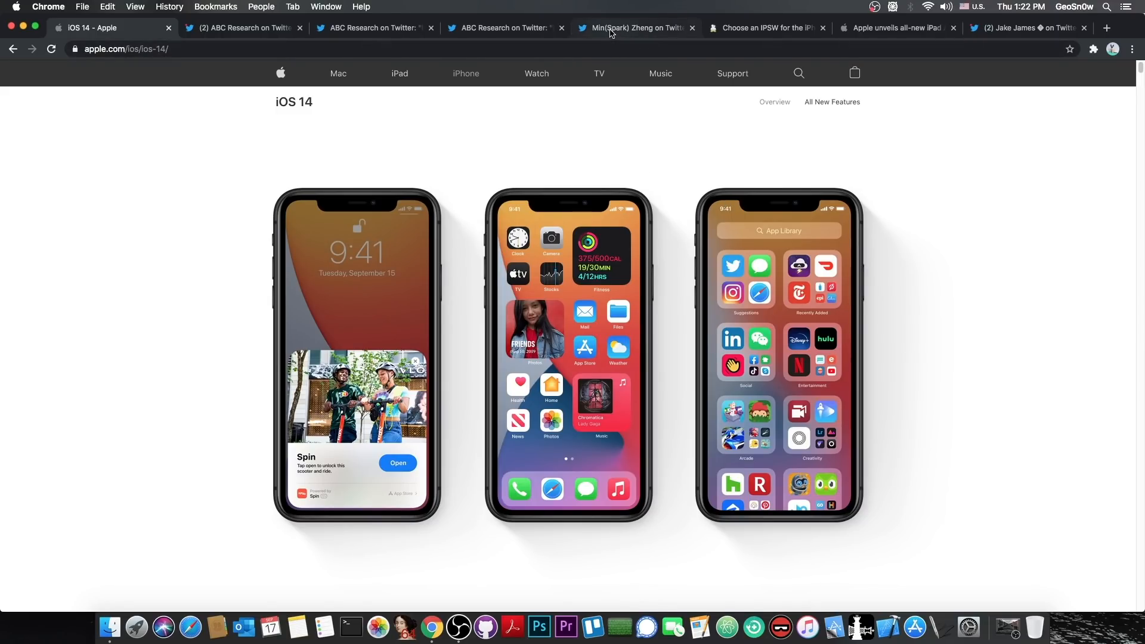
click(634, 28)
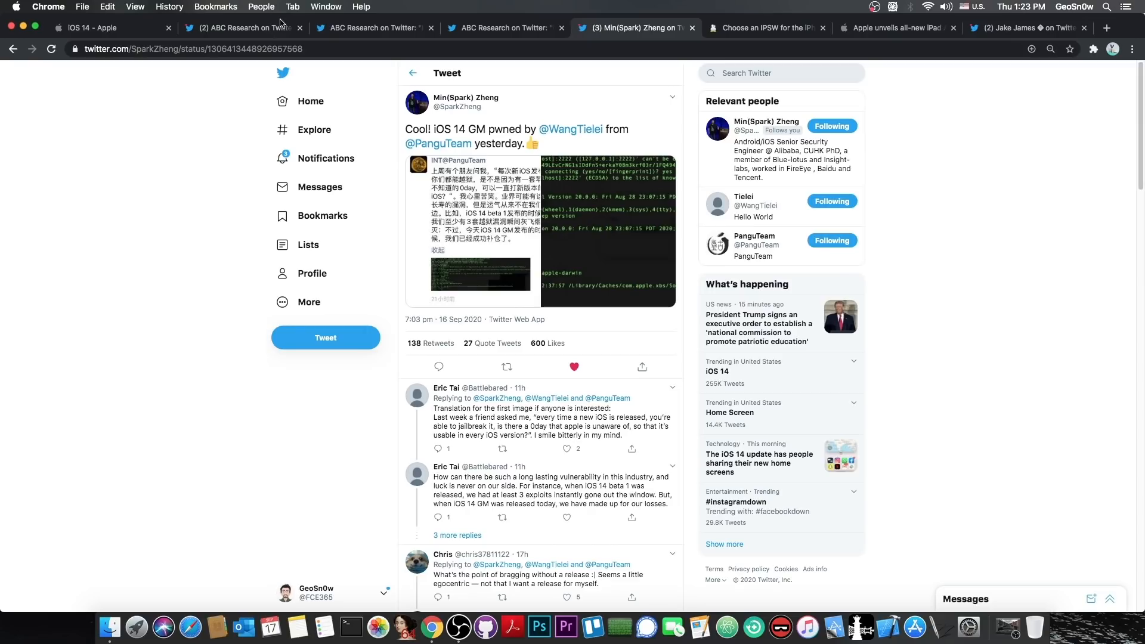
click(241, 28)
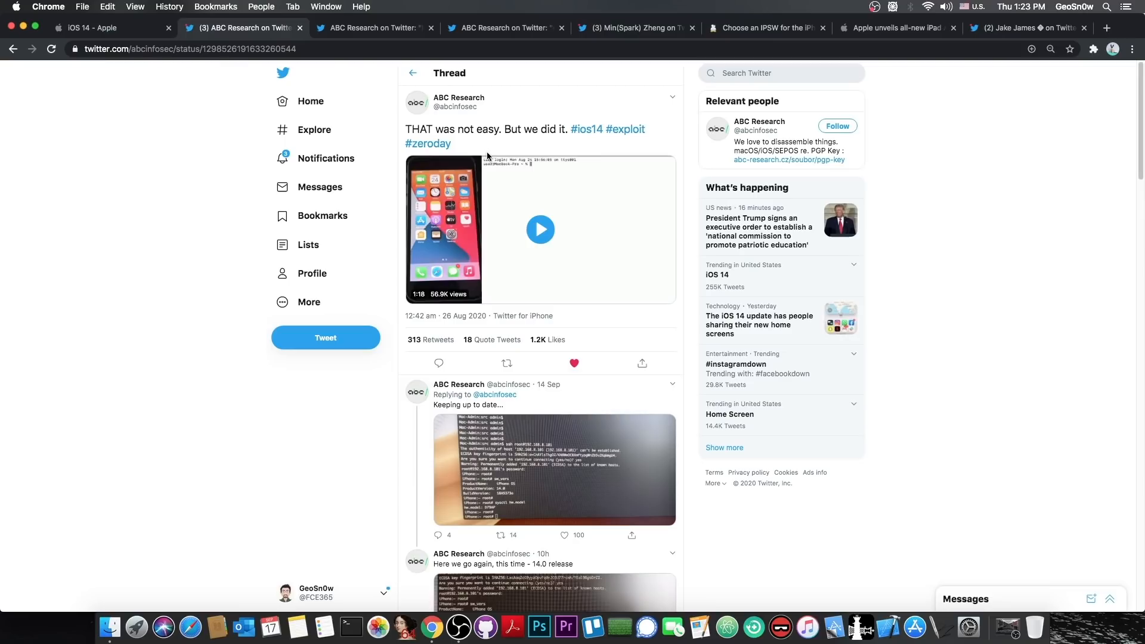
mouse_move(440, 134)
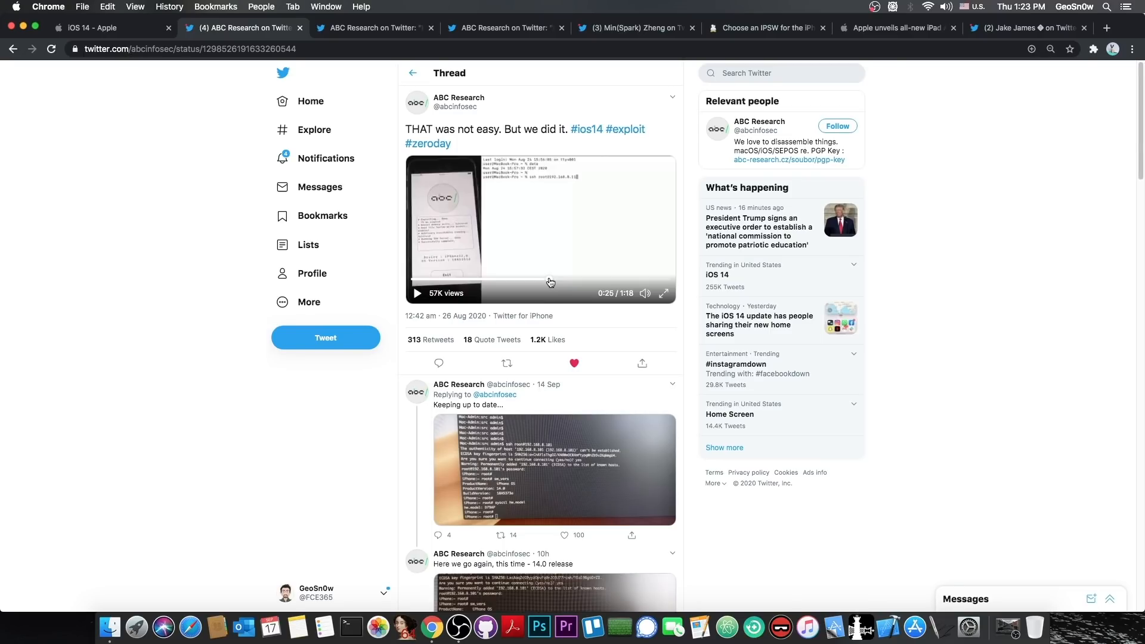
- Glance at Zheng's tweet, then return to and scroll the ABC Research exploit thread
click(634, 28)
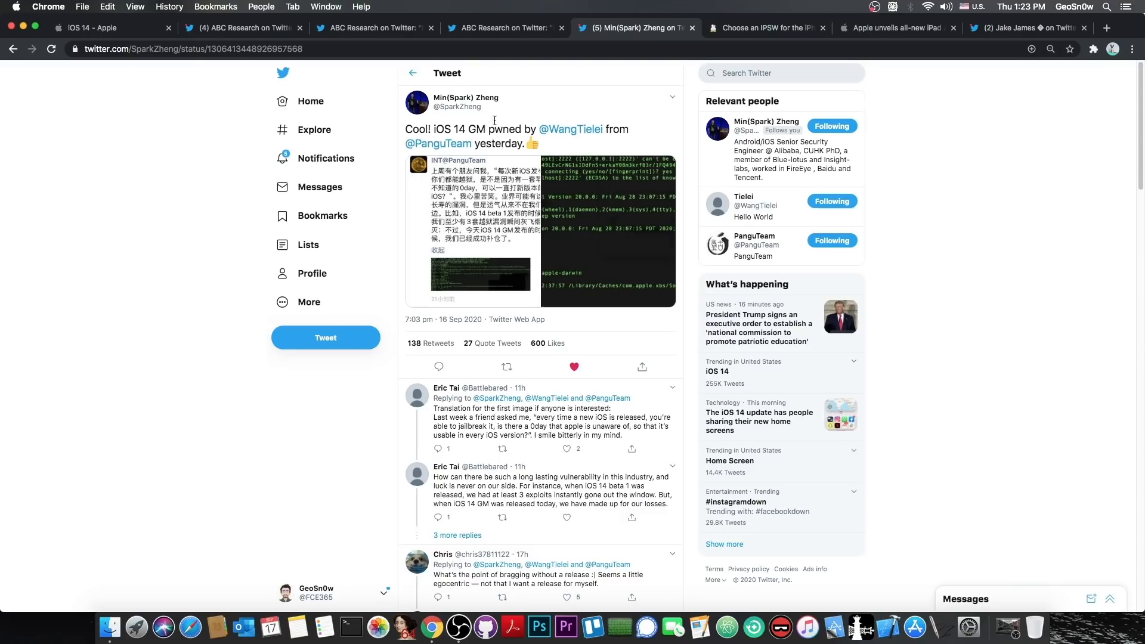
mouse_move(423, 118)
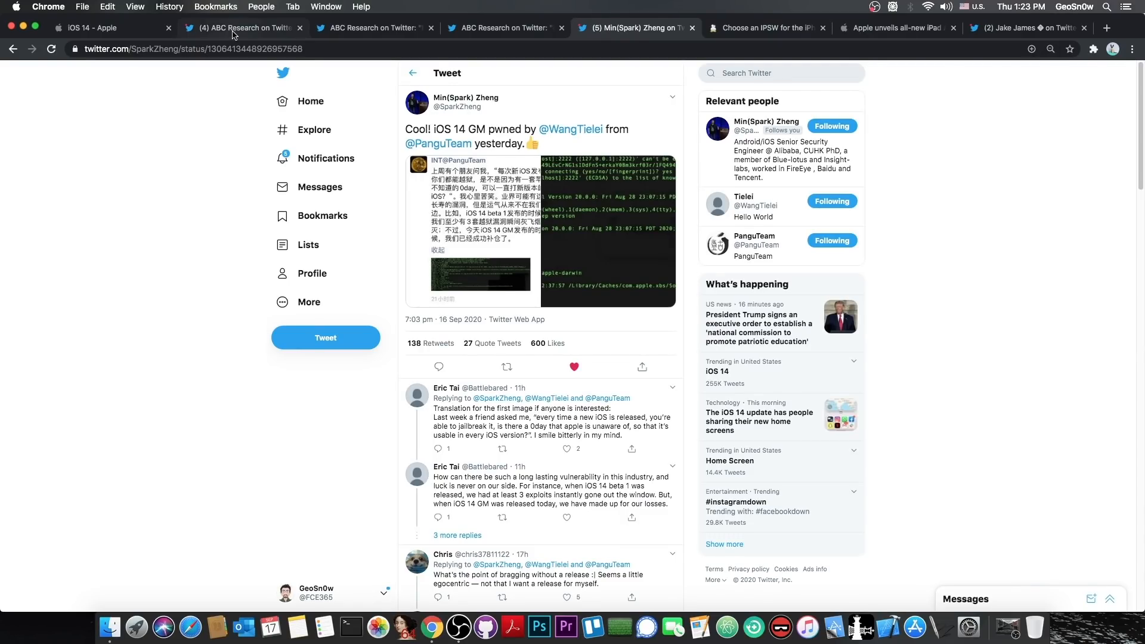
click(241, 28)
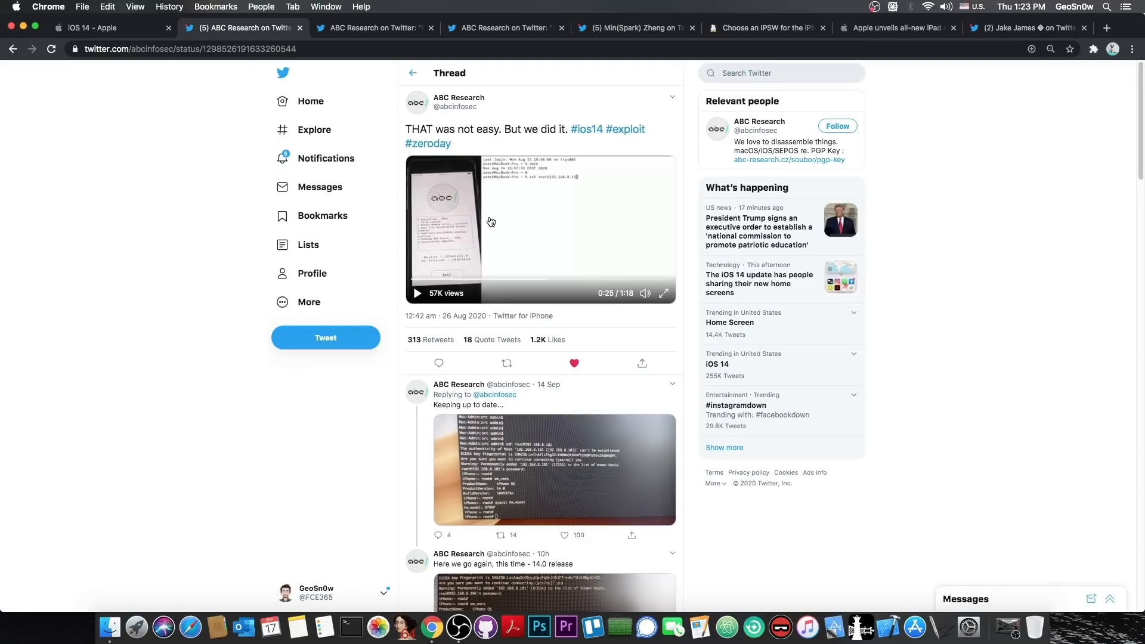
scroll(down, 3)
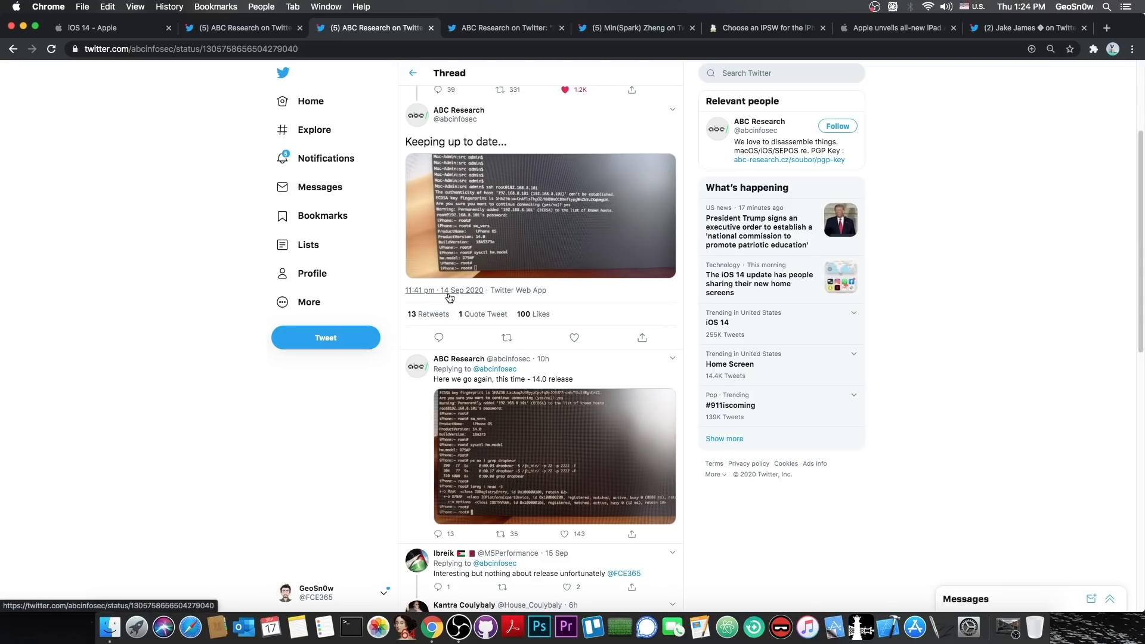
- Enlarge the terminal screenshot in ABC Research's 'Here we go again, this time - 14.0 release' tweet
click(541, 215)
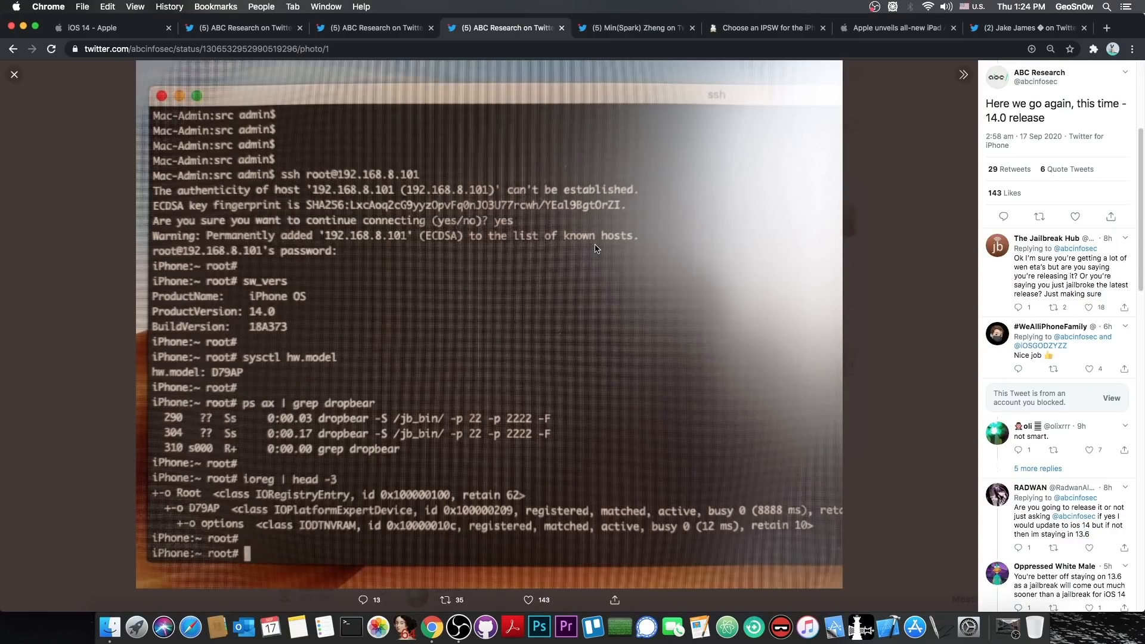
mouse_move(114, 218)
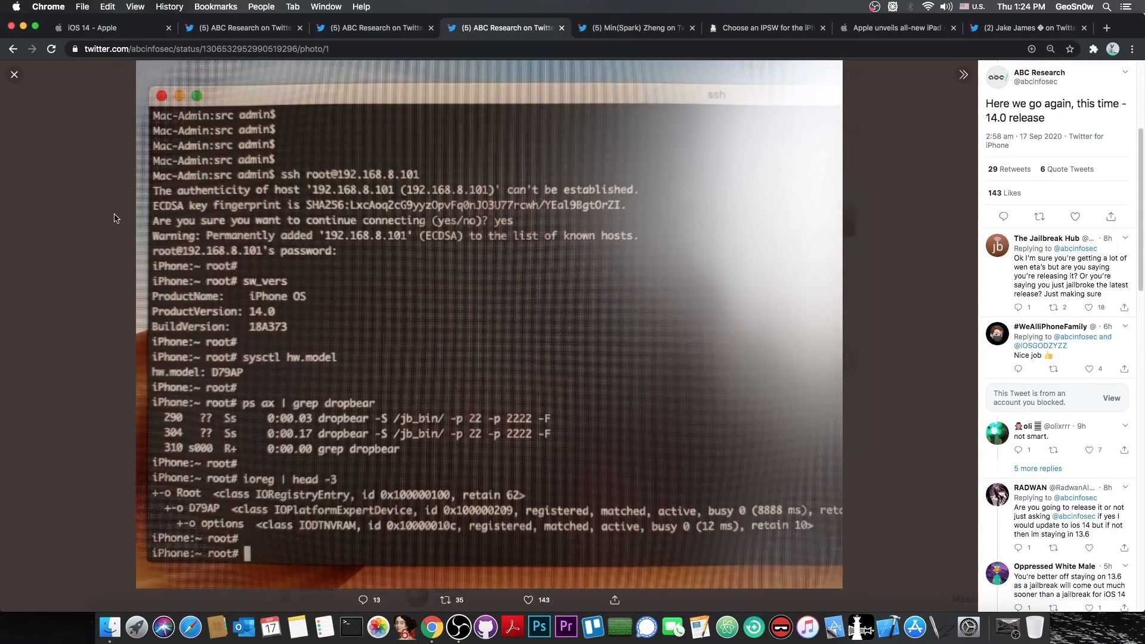
- Close the enlarged terminal photo viewer
click(13, 74)
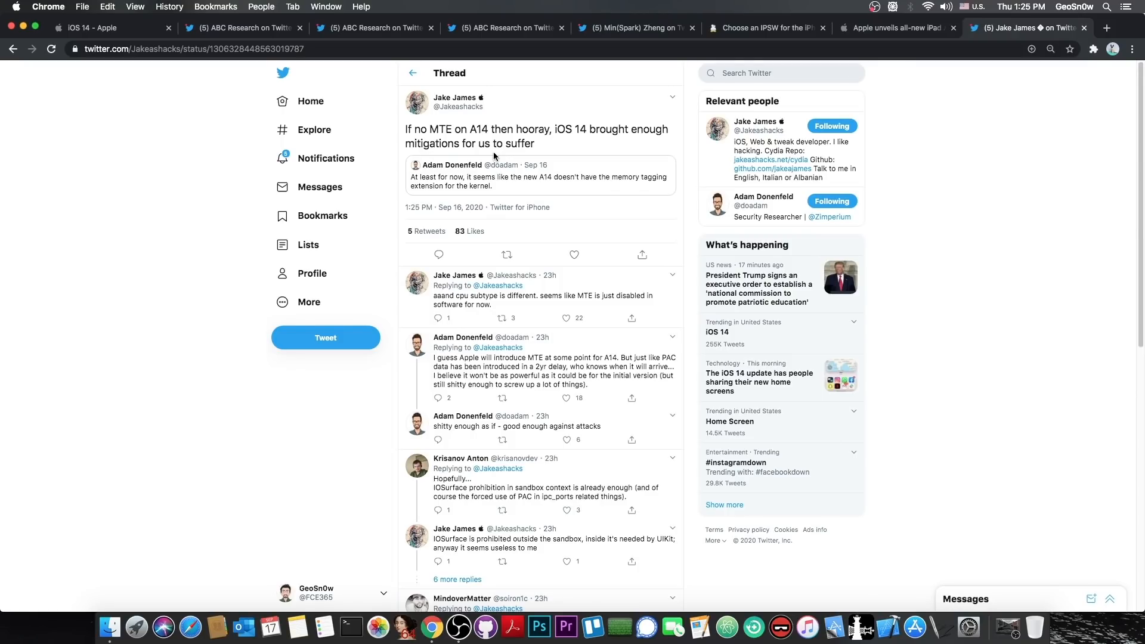
mouse_move(505, 41)
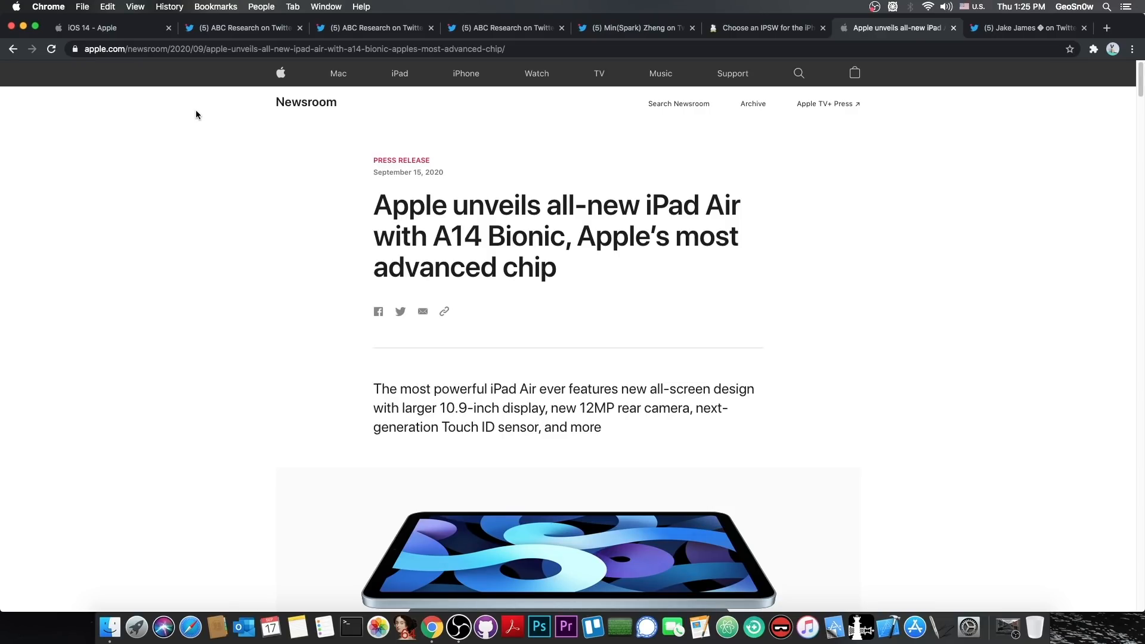
mouse_move(304, 208)
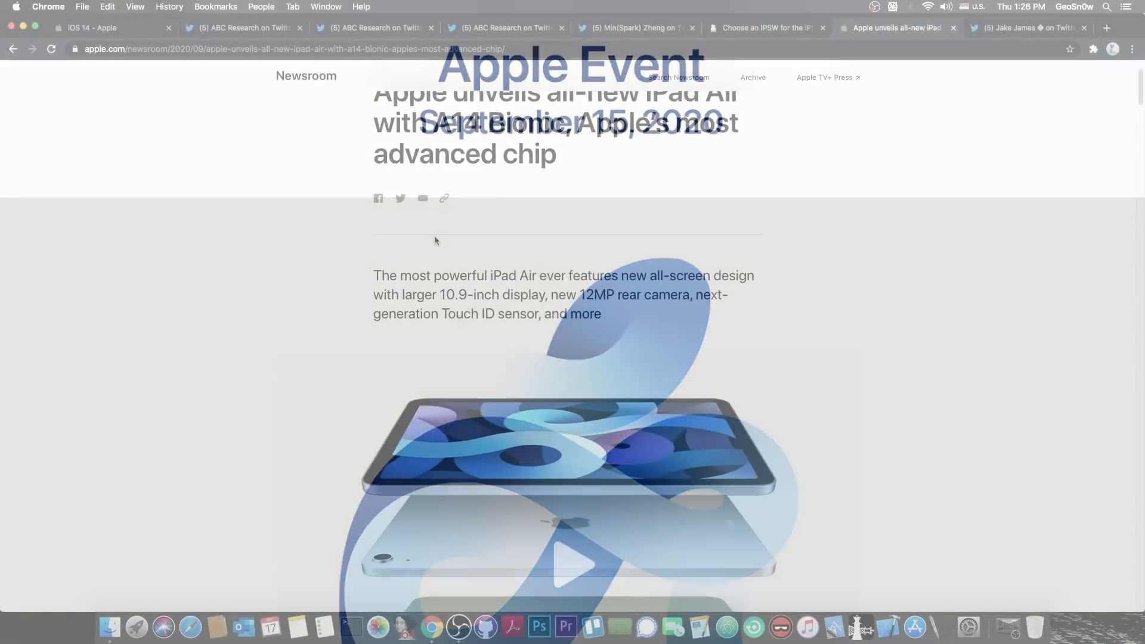
- Scroll the iPad Air Newsroom article, then switch to the iPhone SE (2020) IPSW downloads tab
scroll(down, 3)
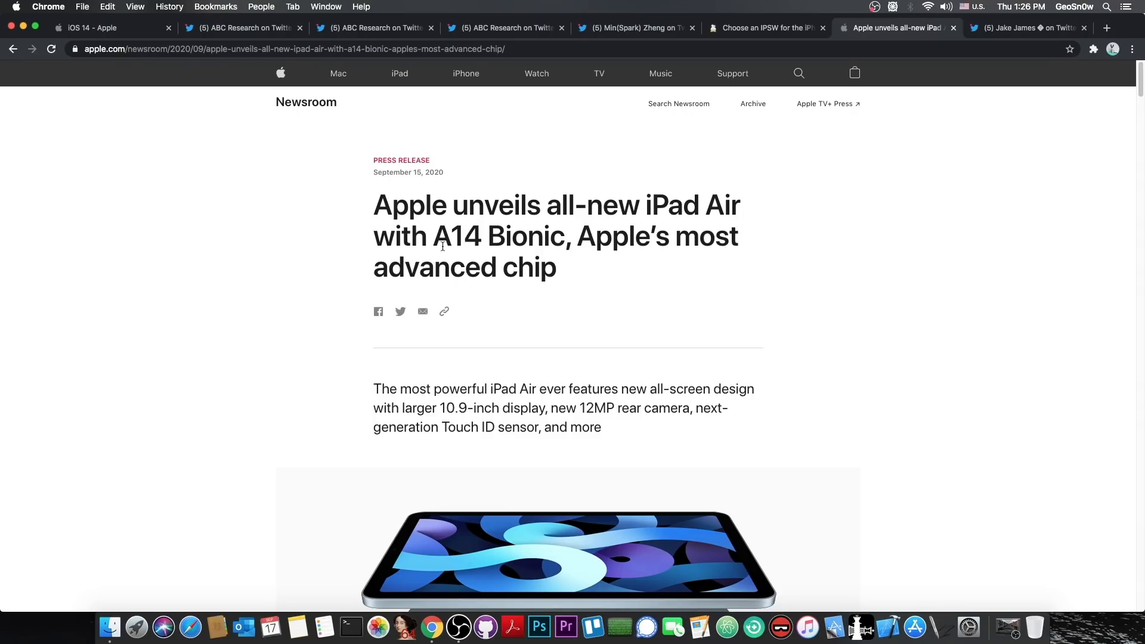
scroll(down, 3)
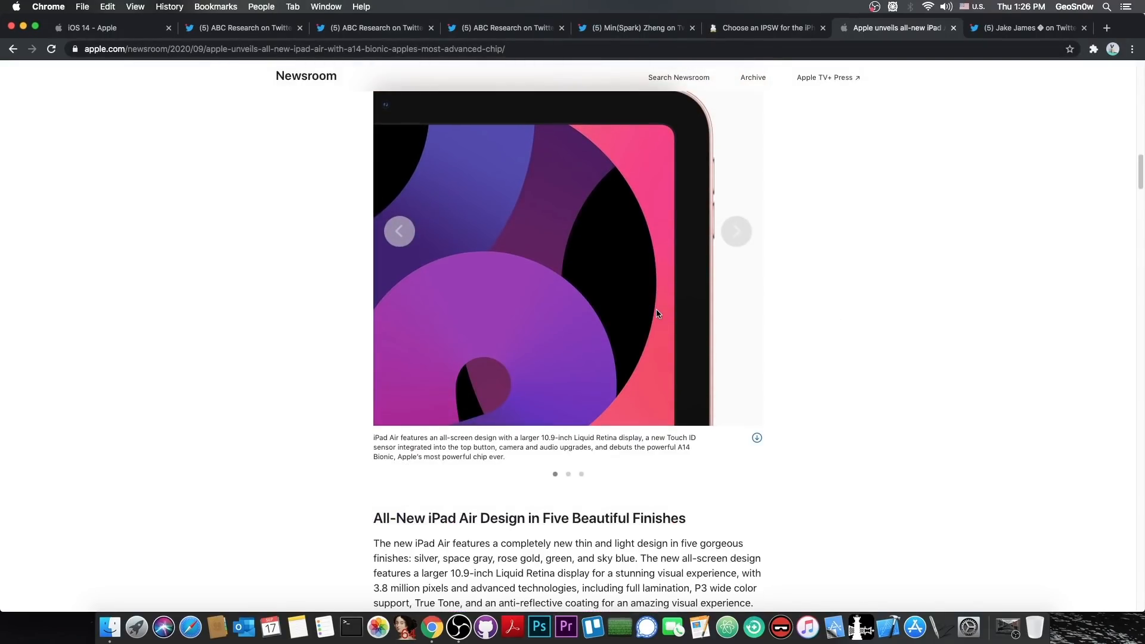
scroll(down, 3)
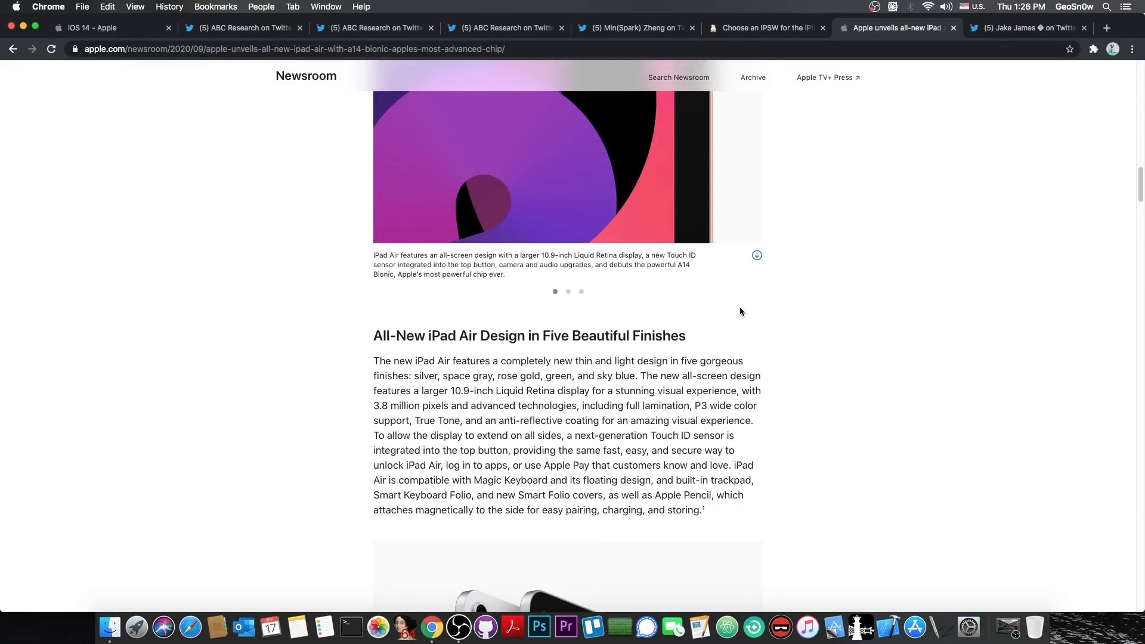
click(765, 28)
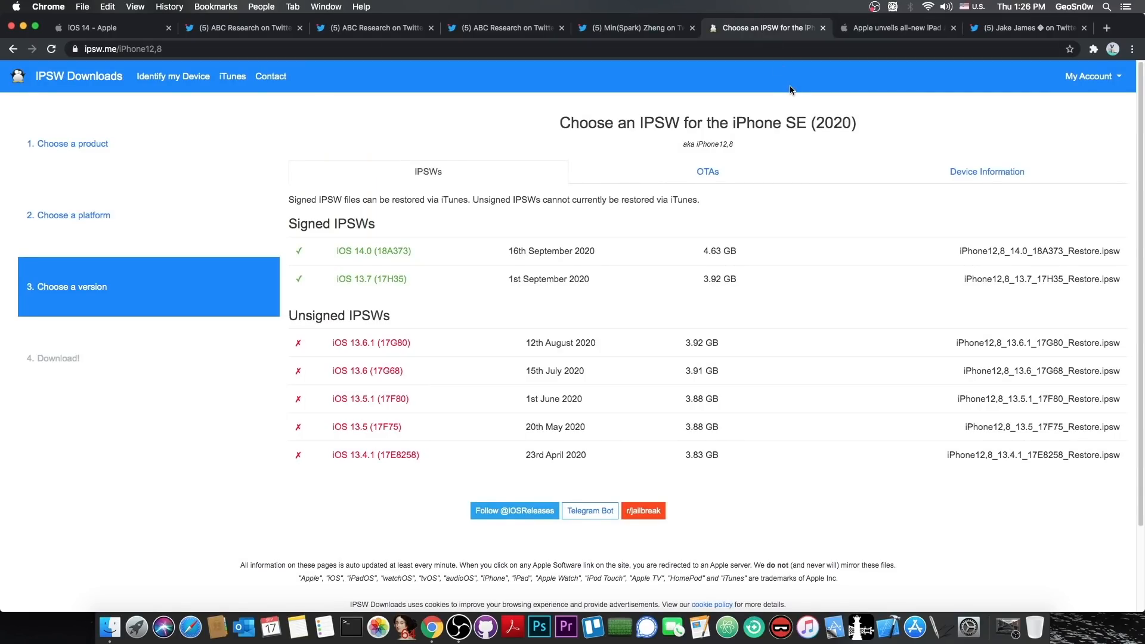
- Switch to the 'iOS 14 - Apple' tab with the three iPhone home screen mockups
click(110, 28)
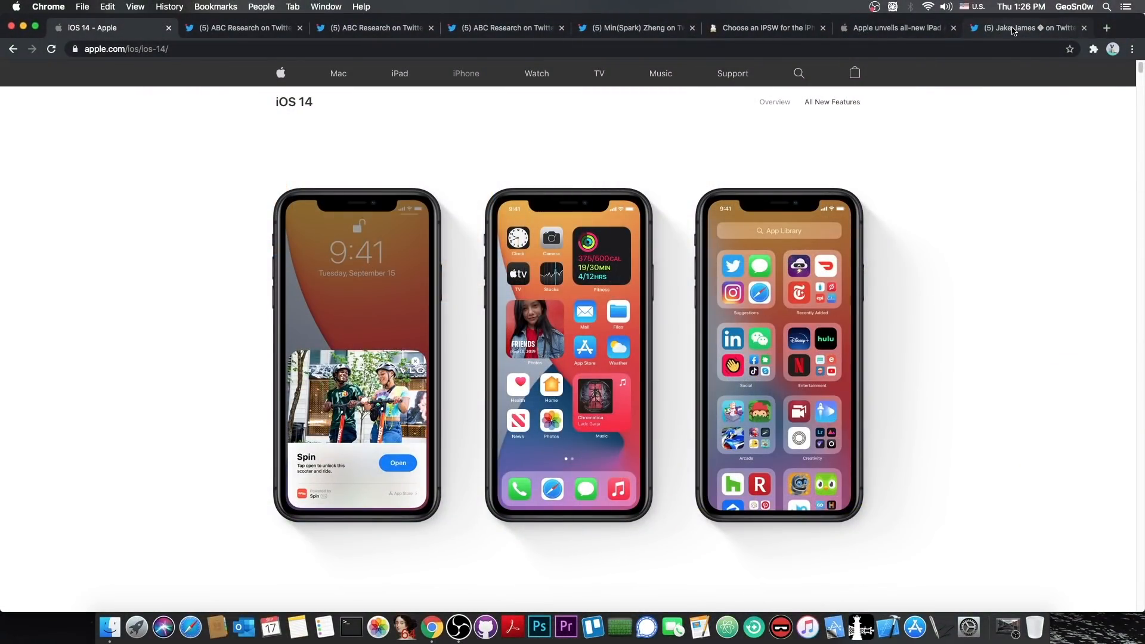
click(1026, 28)
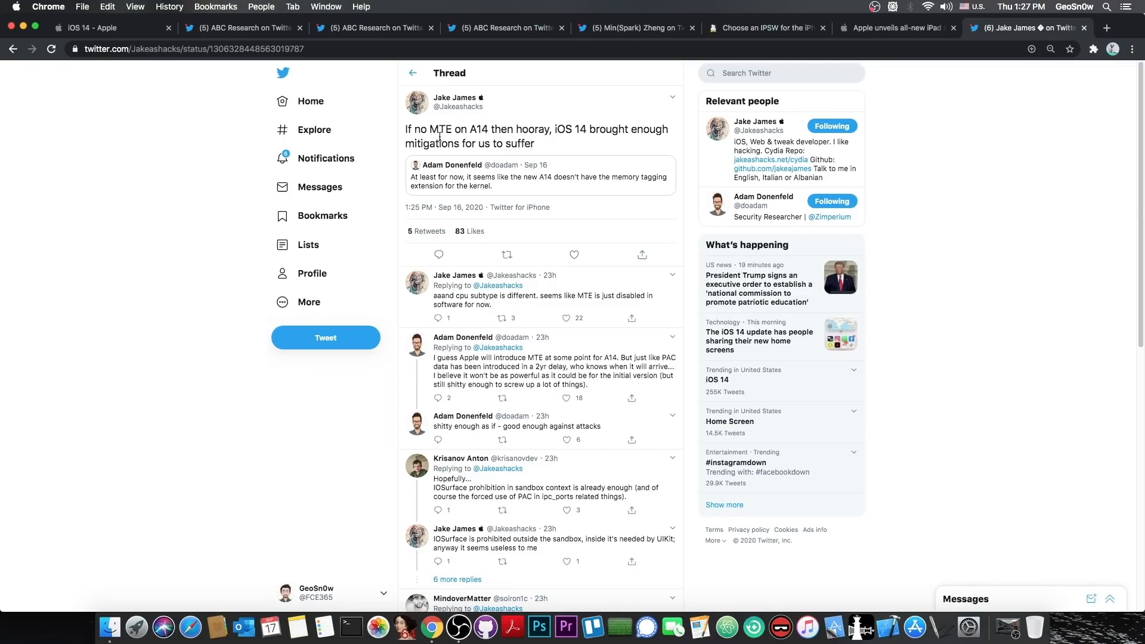
click(110, 28)
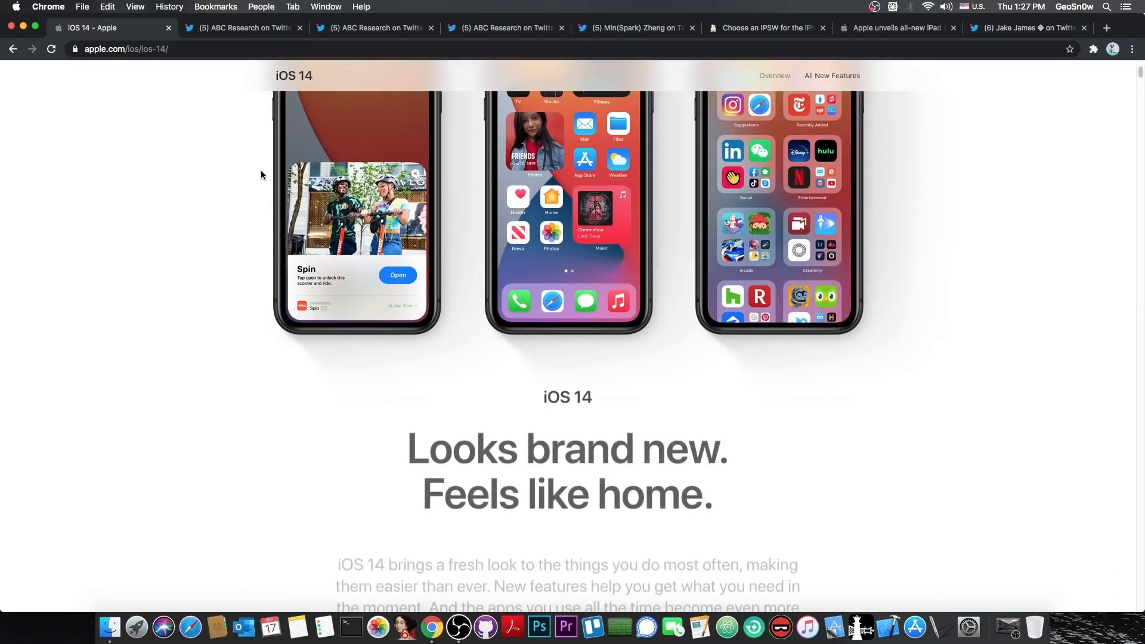
scroll(down, 3)
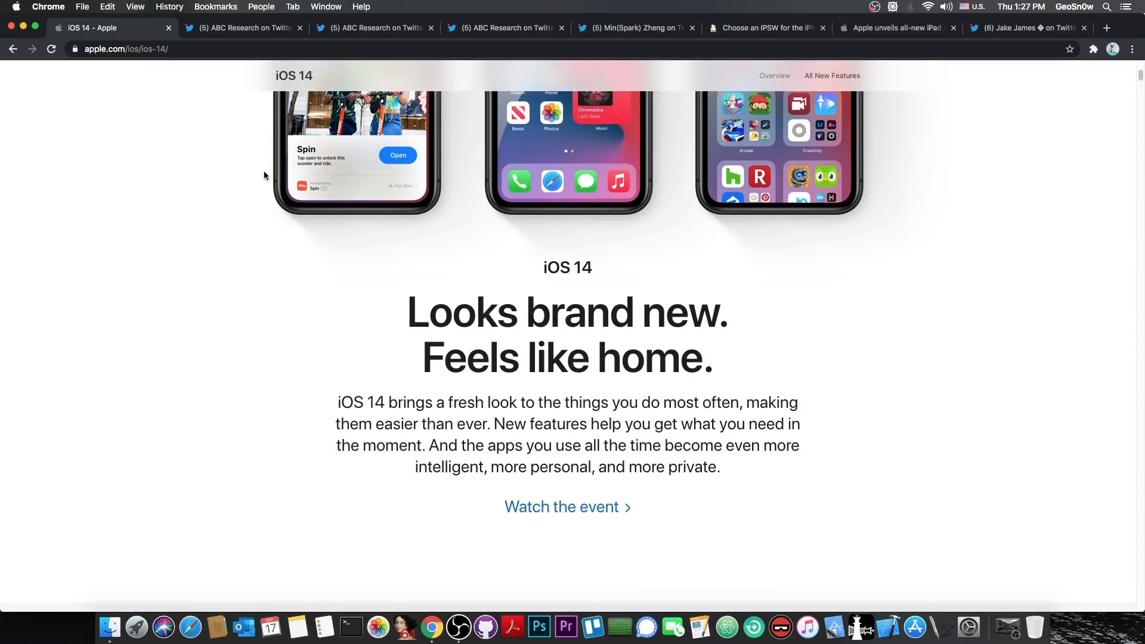
scroll(down, 3)
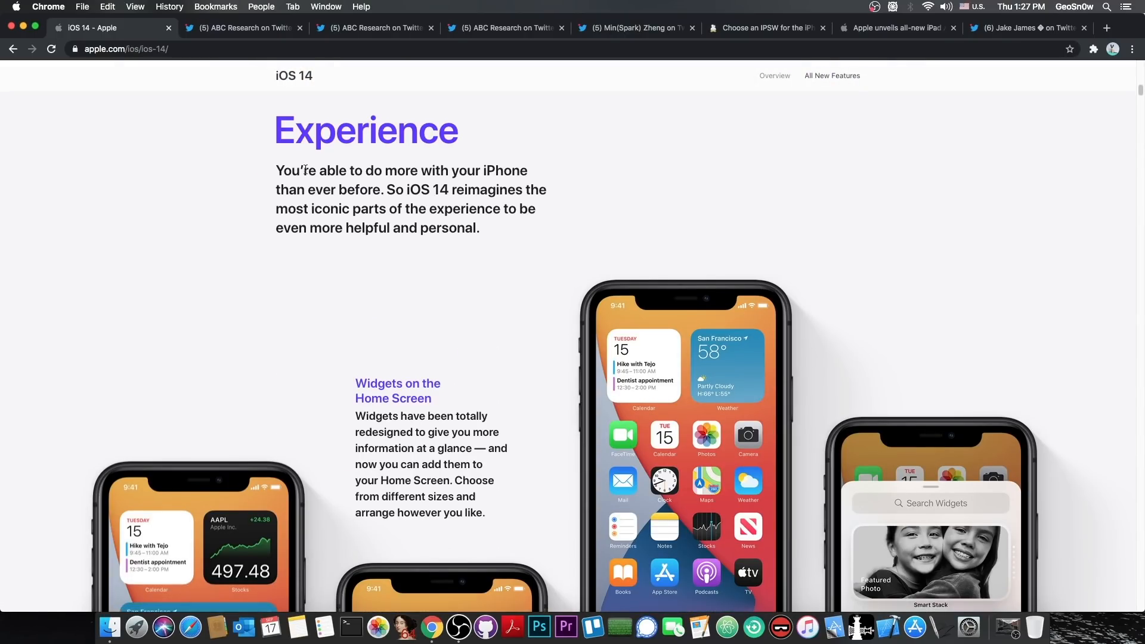
scroll(down, 3)
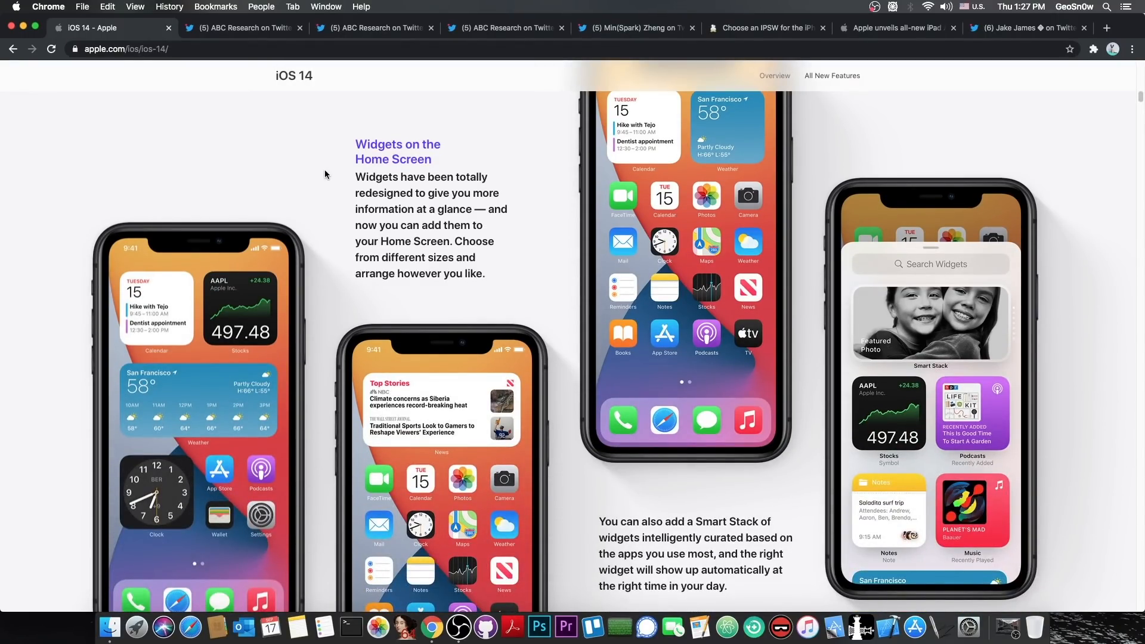
scroll(down, 3)
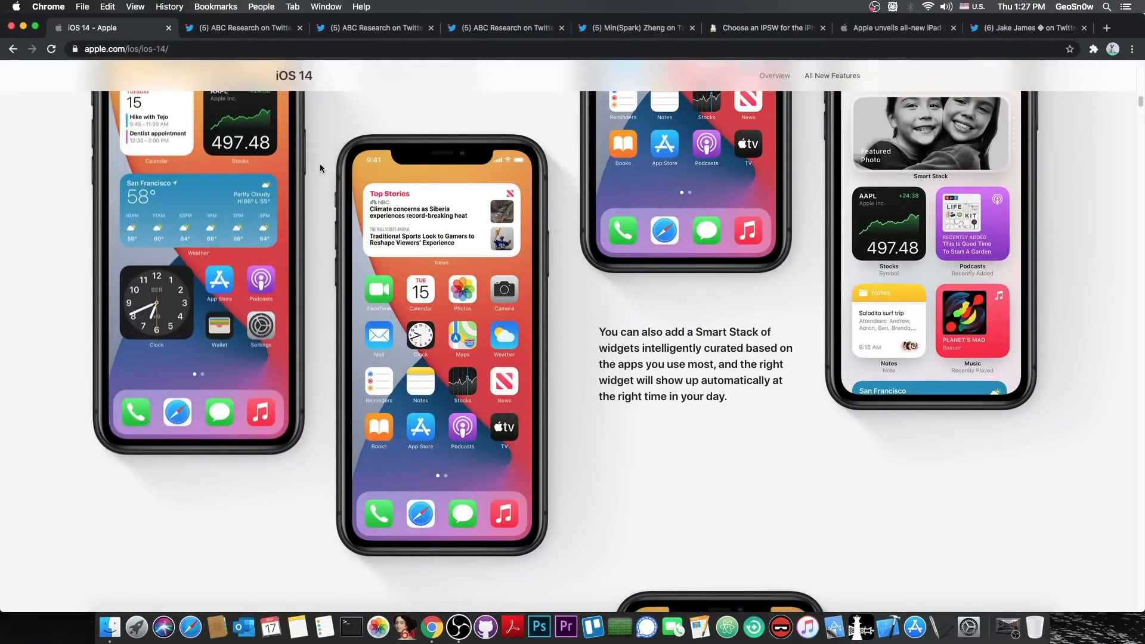
scroll(down, 3)
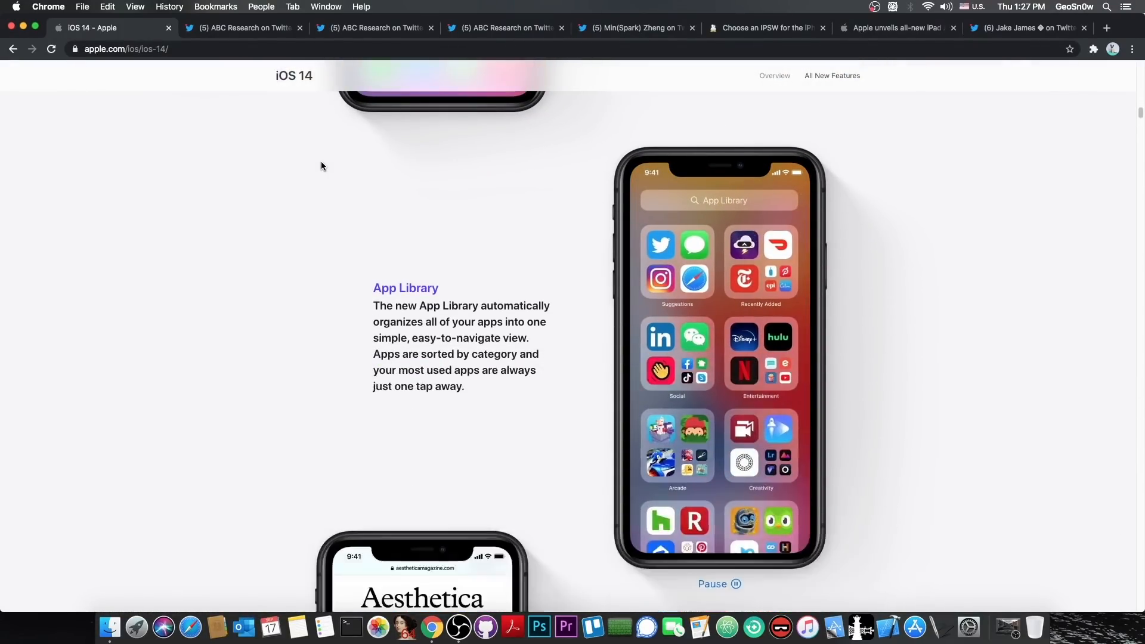
scroll(down, 3)
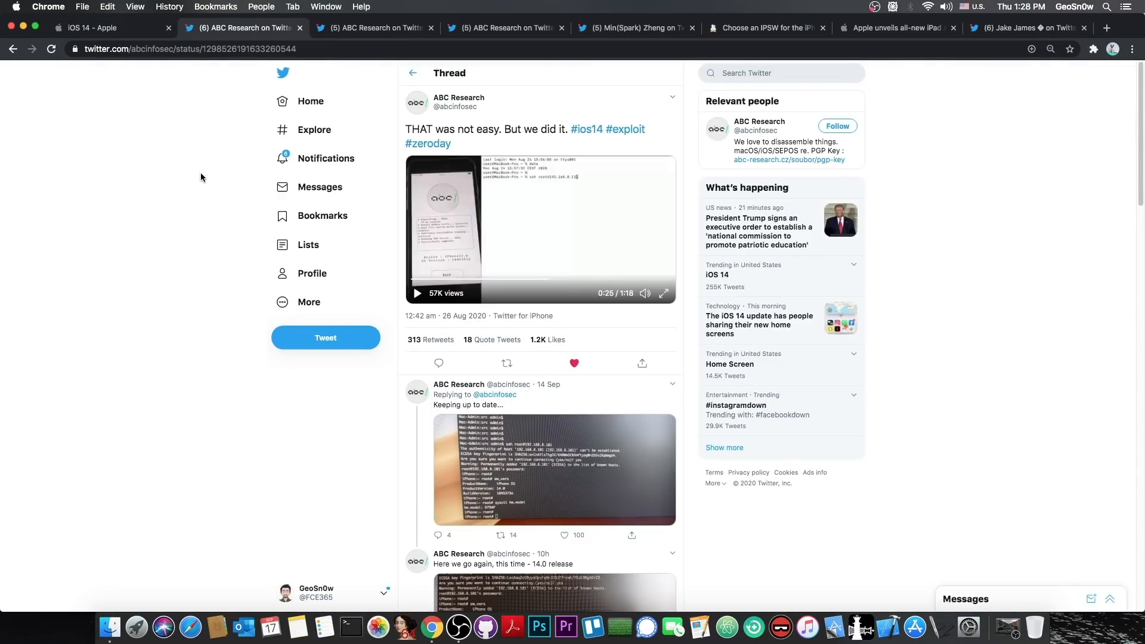
mouse_move(576, 227)
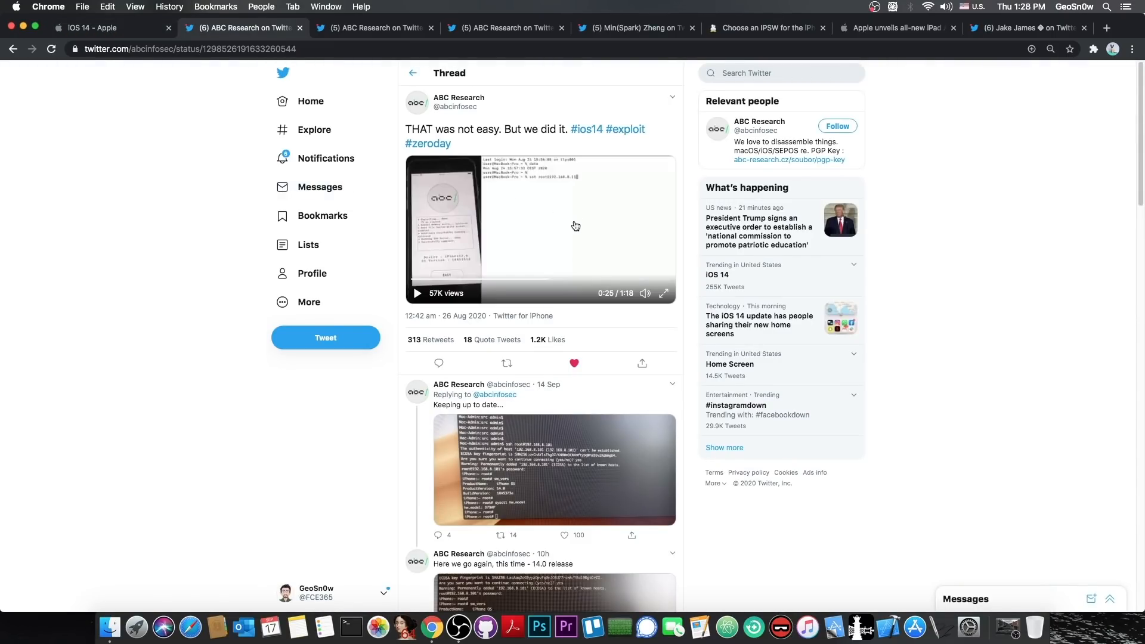
click(634, 28)
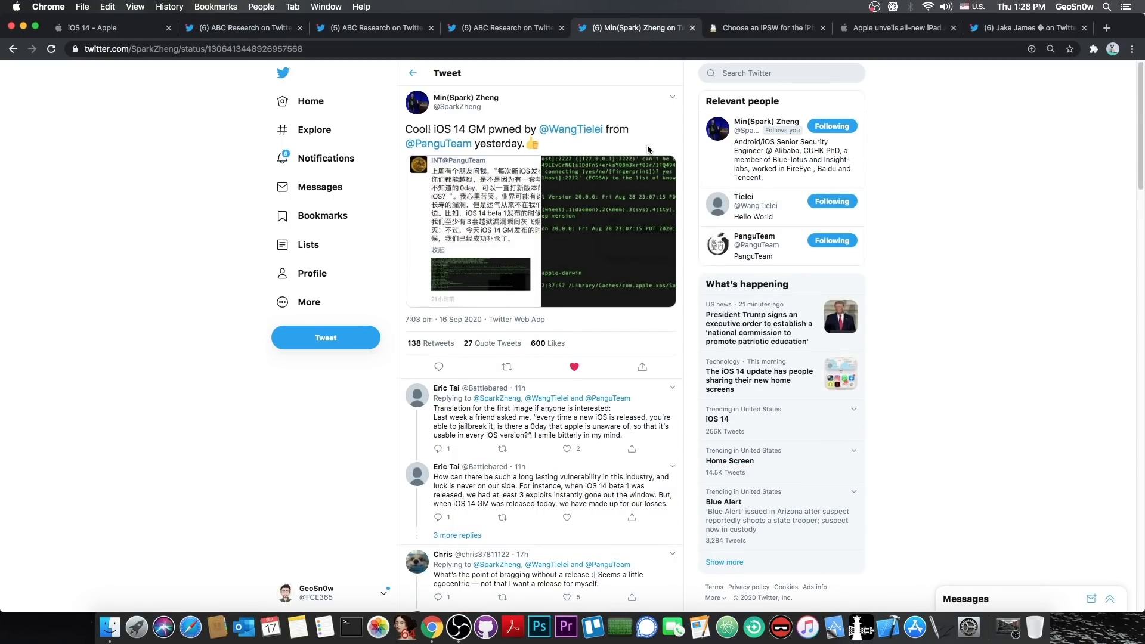
mouse_move(599, 218)
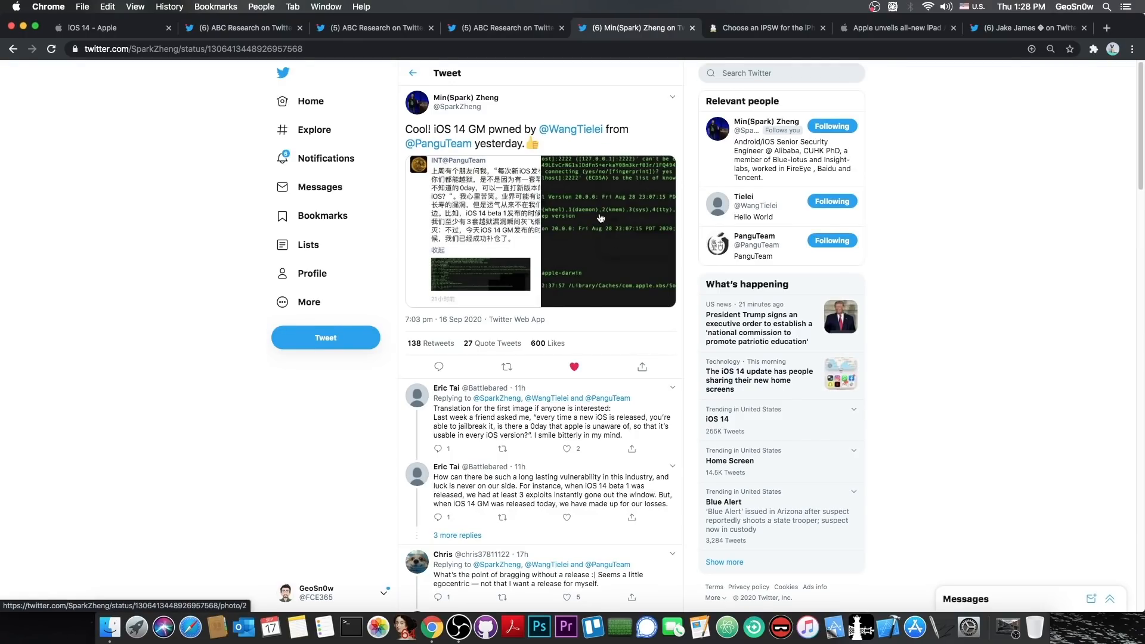
click(898, 28)
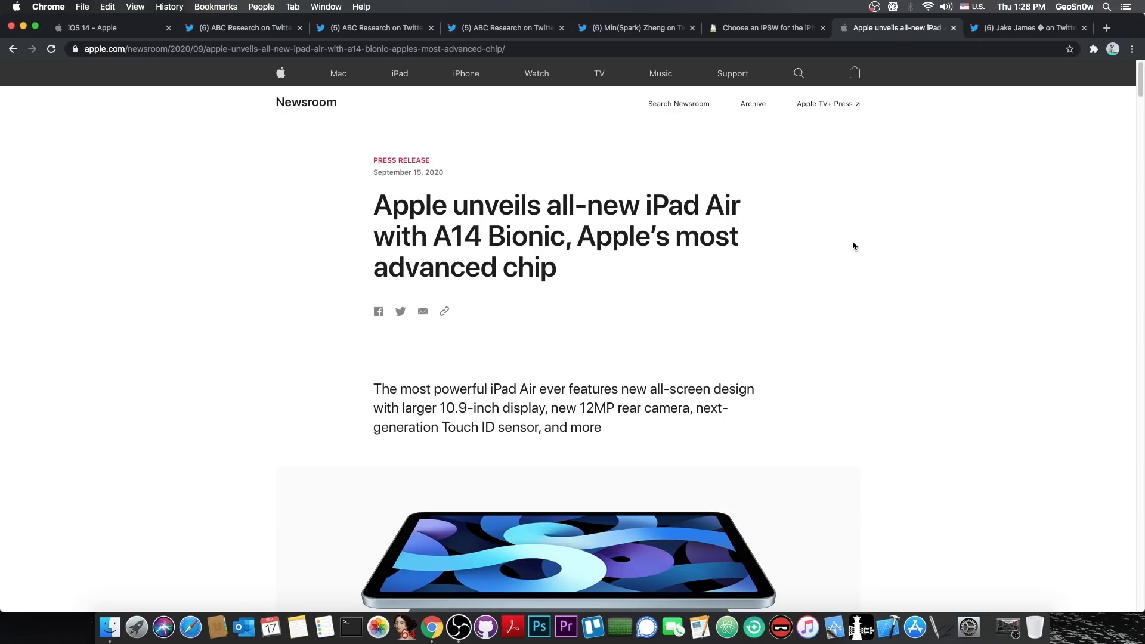
scroll(down, 3)
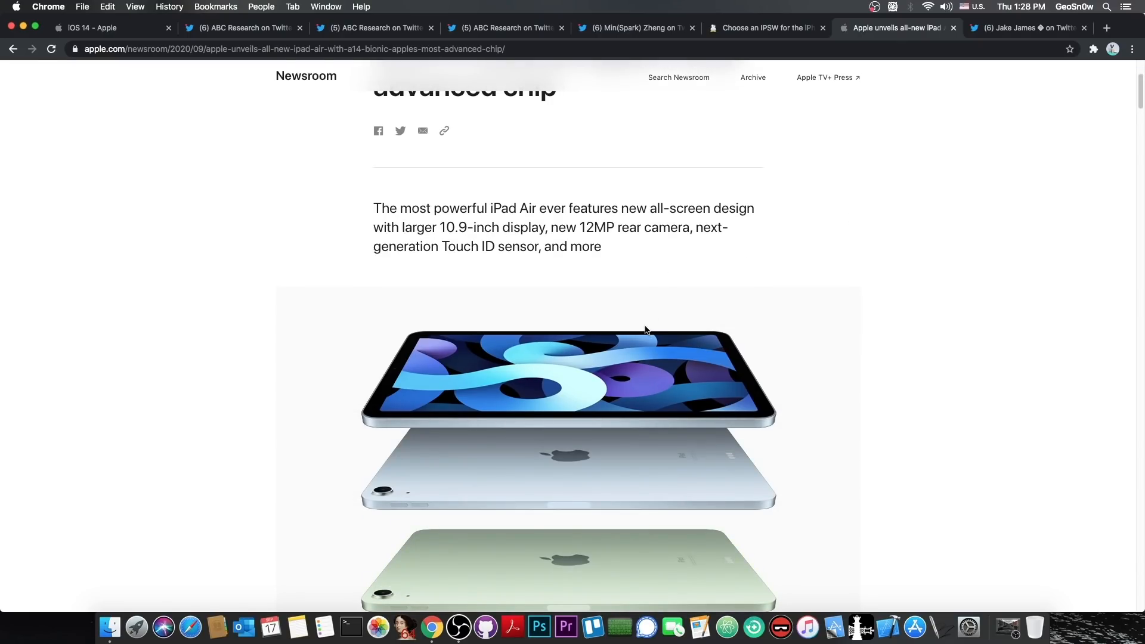
mouse_move(578, 370)
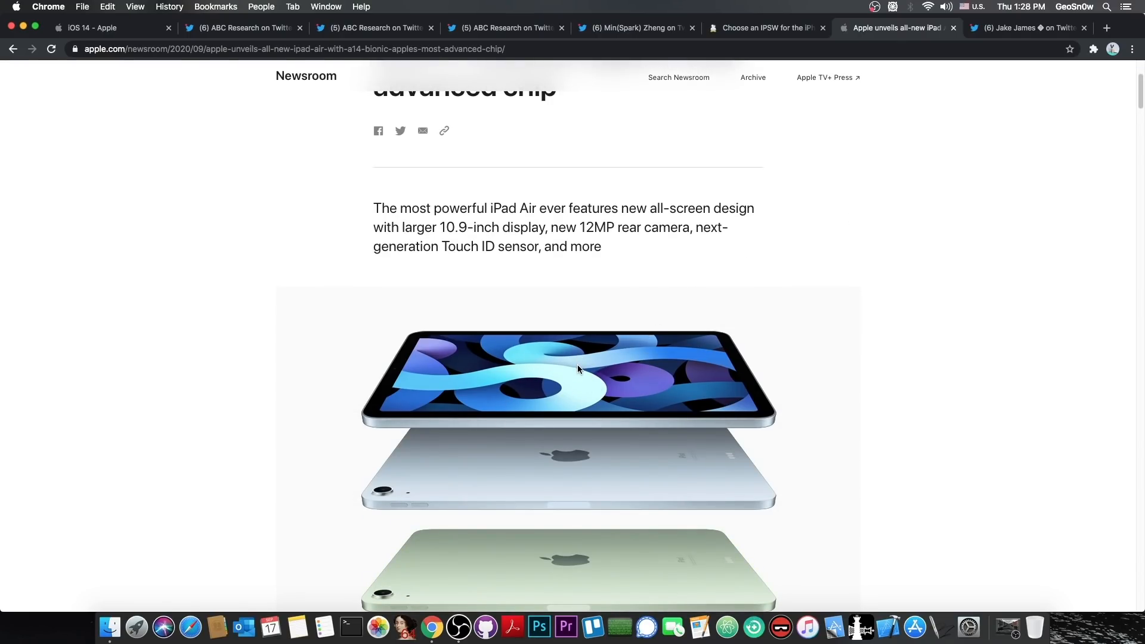
scroll(up, 3)
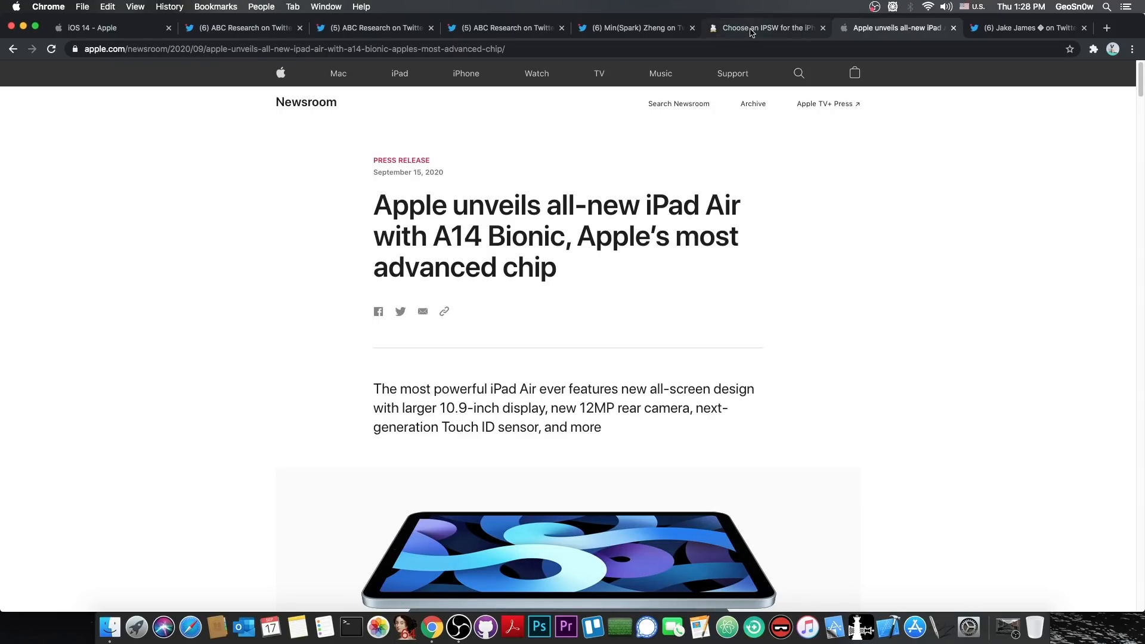
- Switch back to the 'Choose an IPSW for the iPhone SE' tab
click(763, 28)
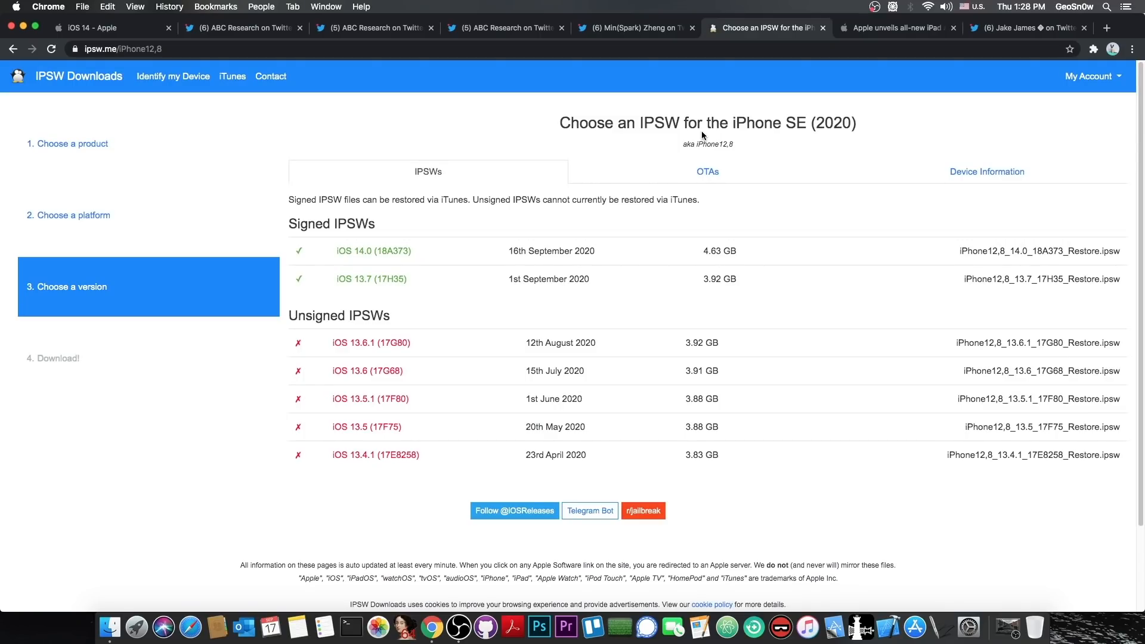
mouse_move(464, 259)
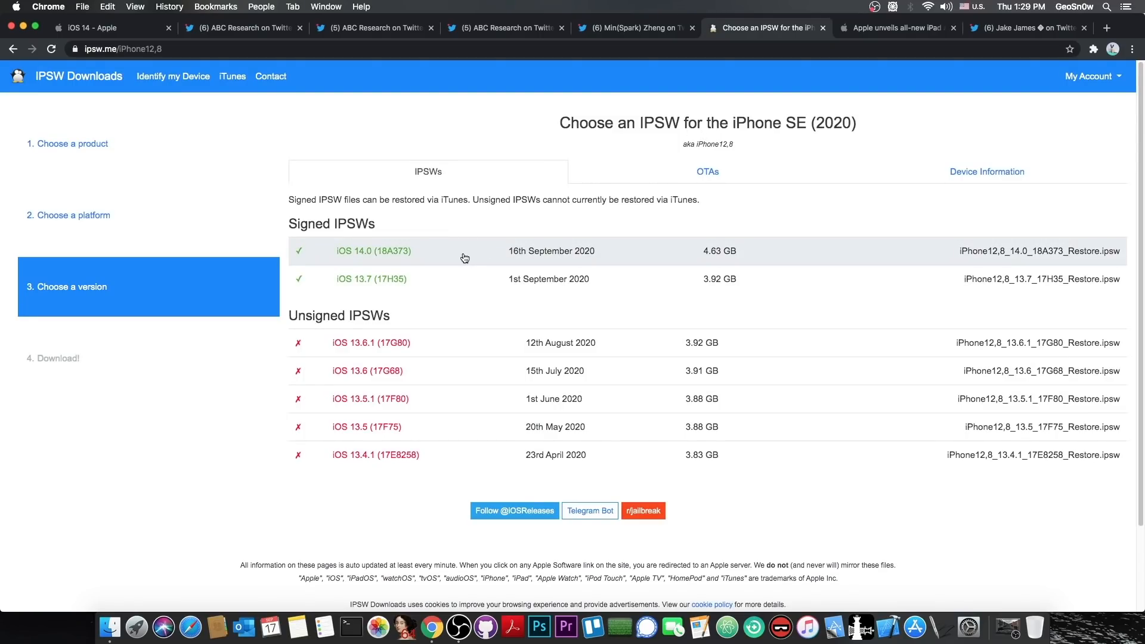